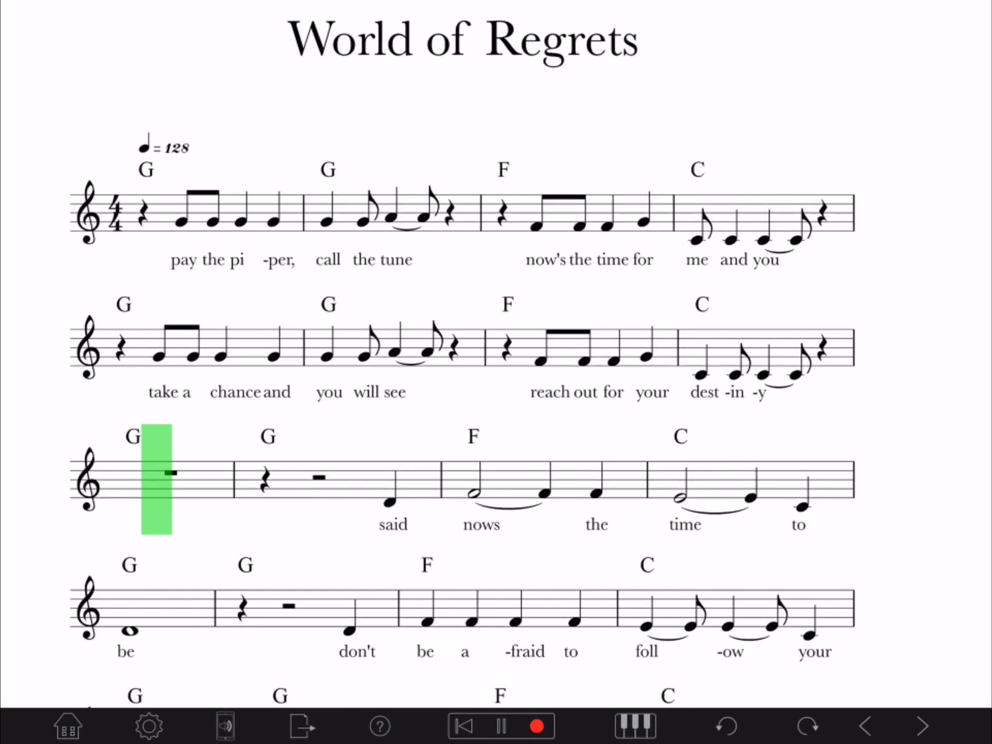
pyautogui.scroll(-3)
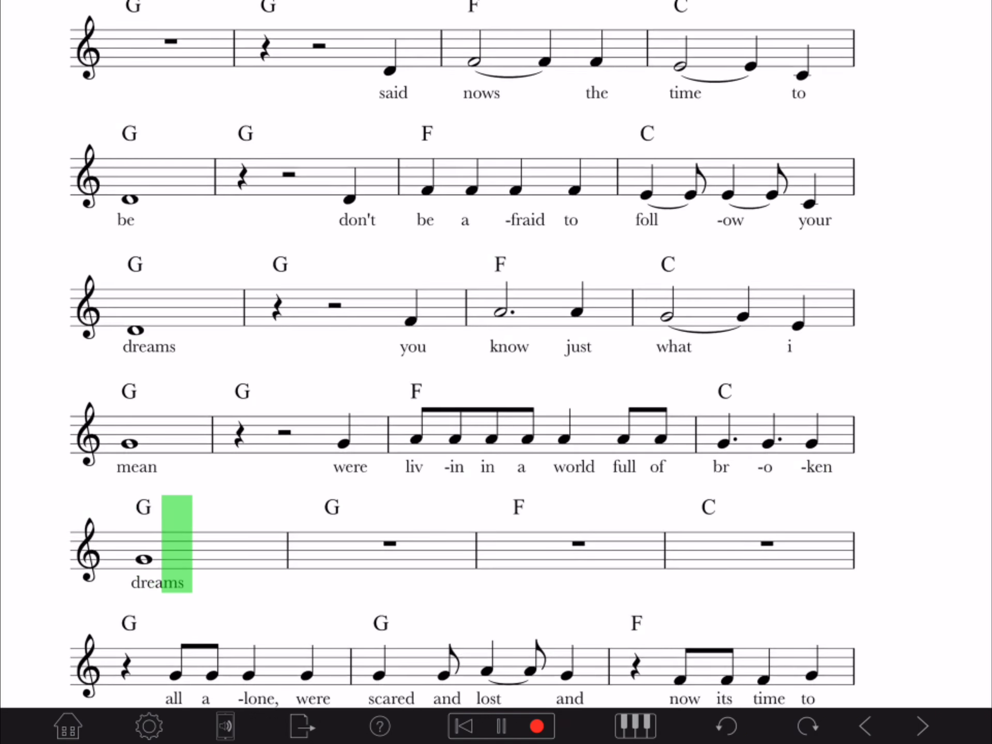
pyautogui.scroll(-3)
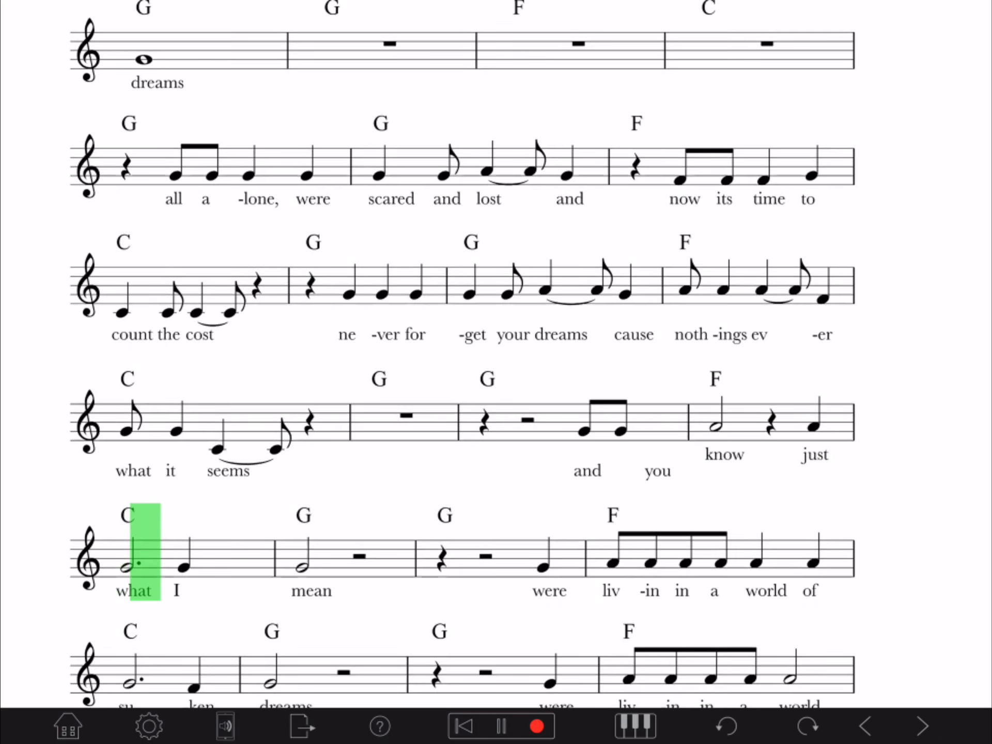
pyautogui.scroll(-3)
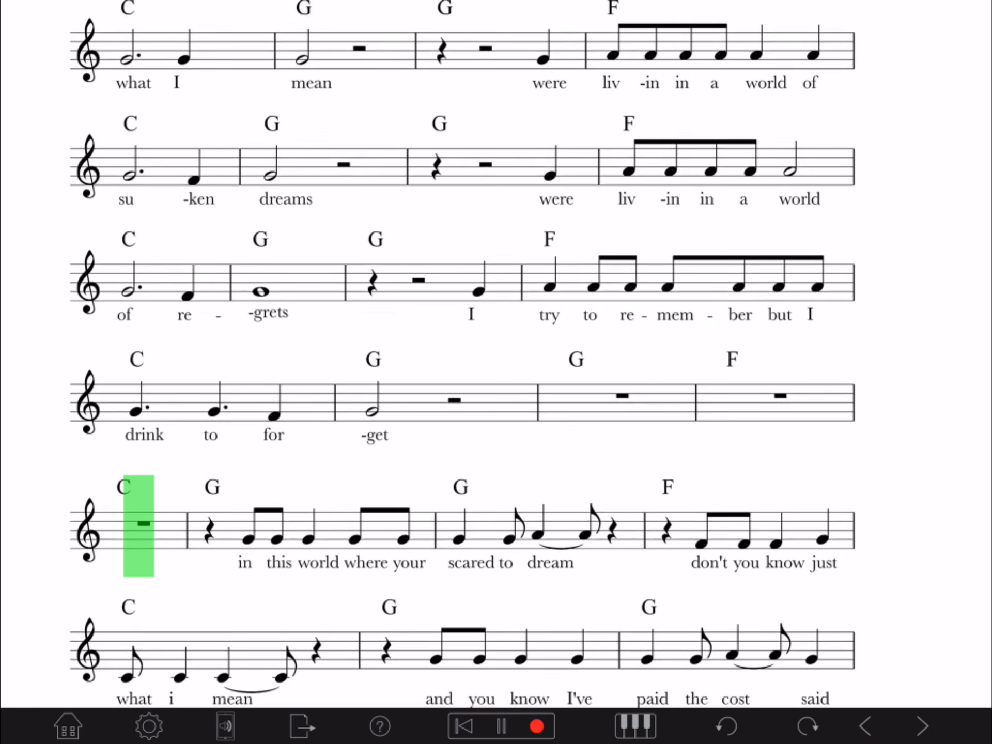
pyautogui.scroll(-3)
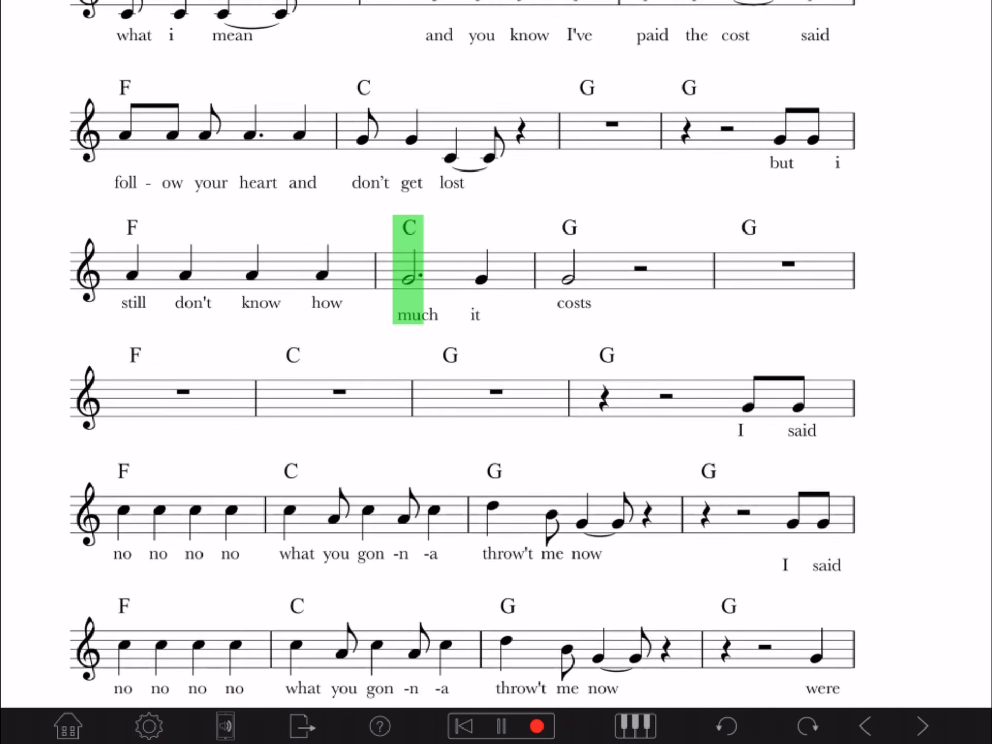
pyautogui.scroll(-3)
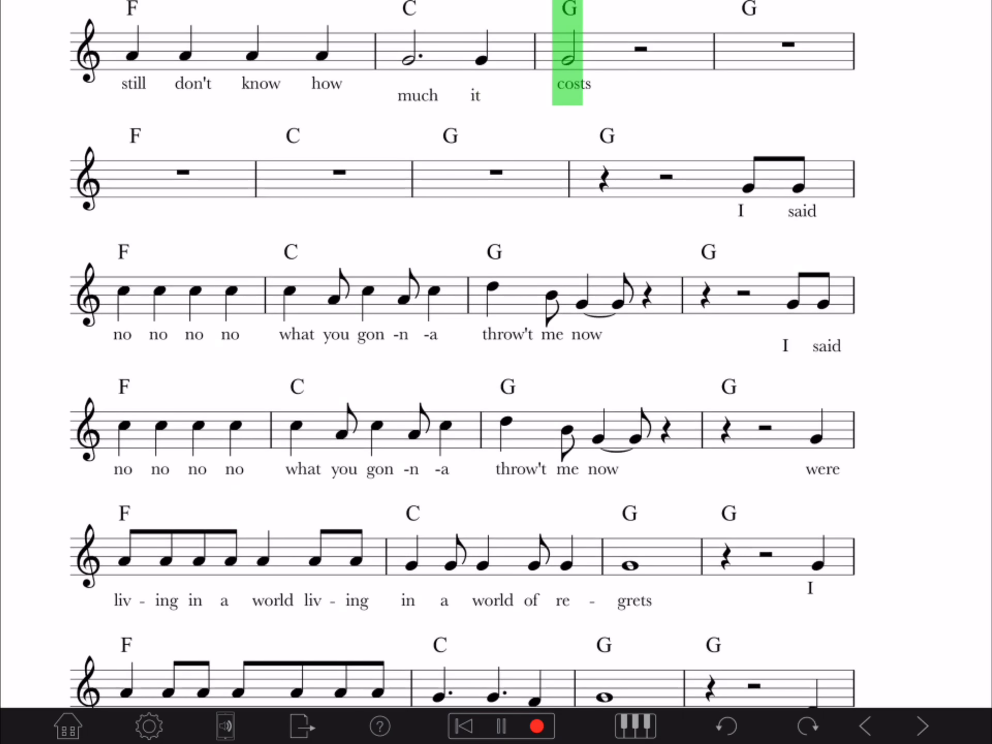